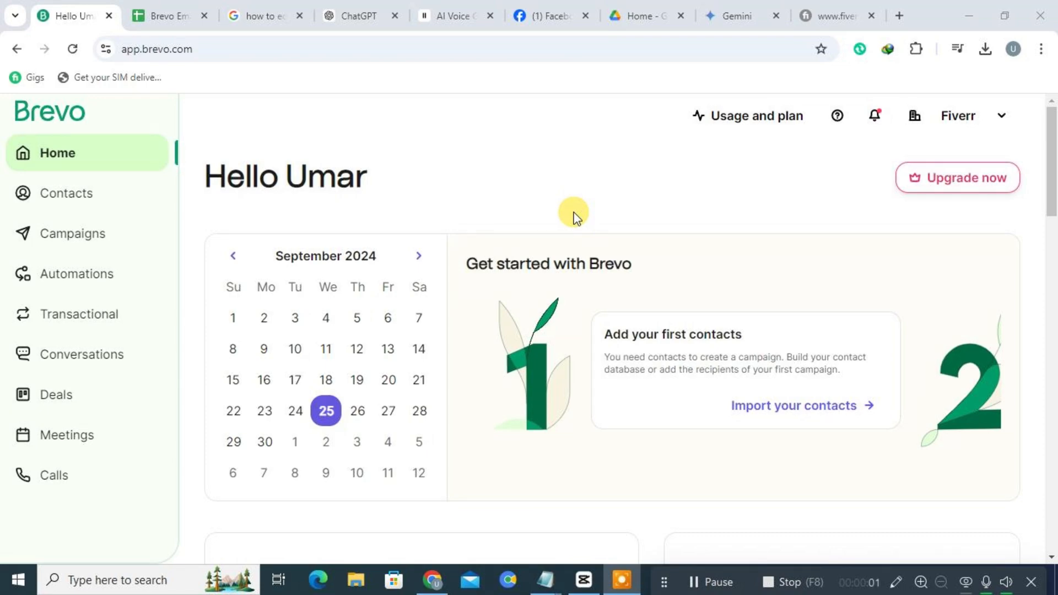
# Step: Open the Campaigns section from Brevo's left sidebar
pyautogui.click(73, 233)
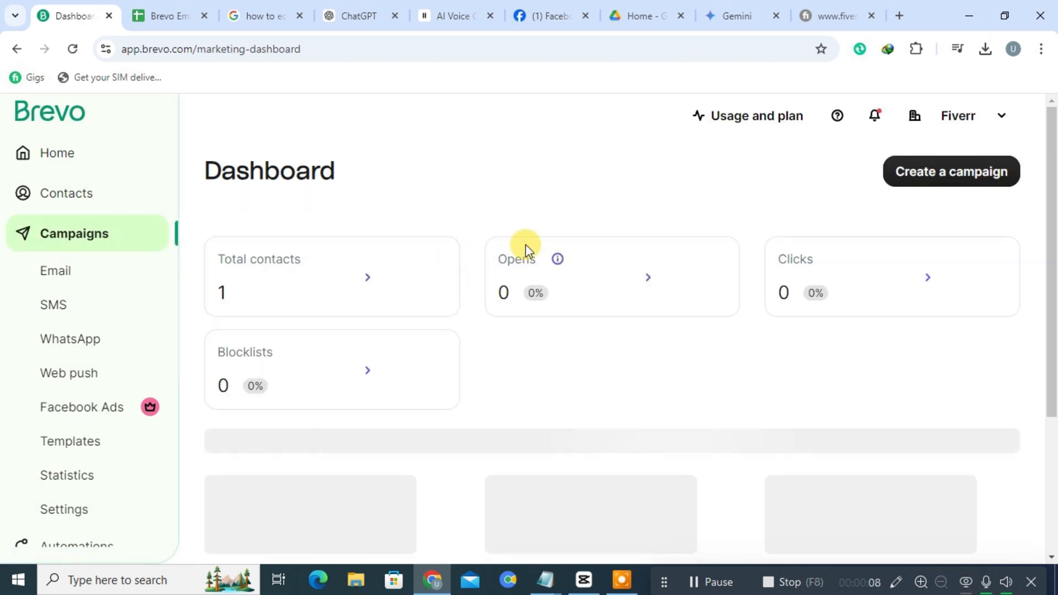
pyautogui.moveTo(562, 255)
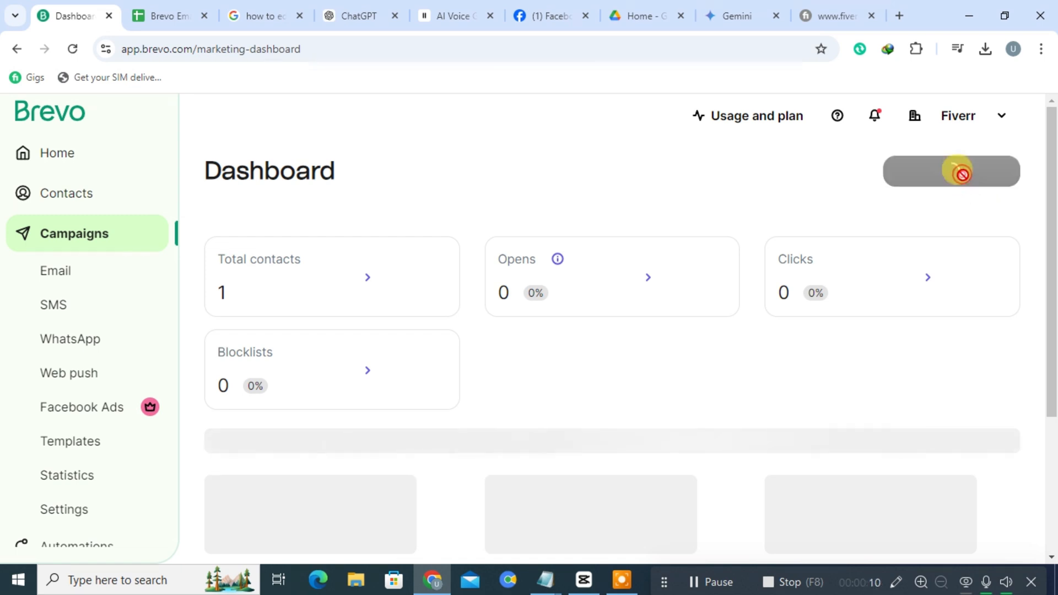
# Step: Create a new campaign and choose Email as the campaign type
pyautogui.click(952, 171)
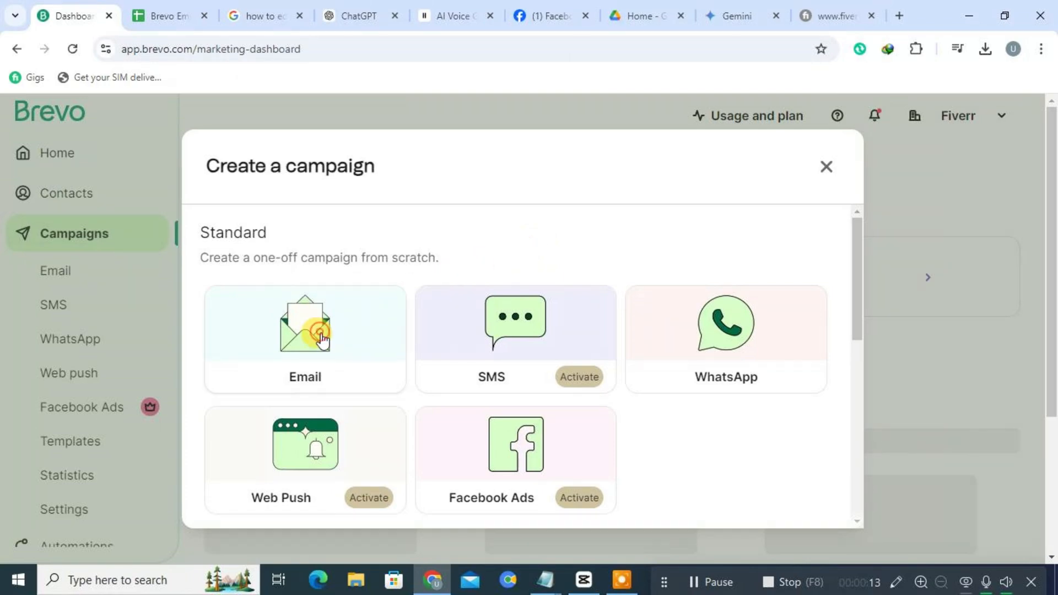
pyautogui.click(313, 336)
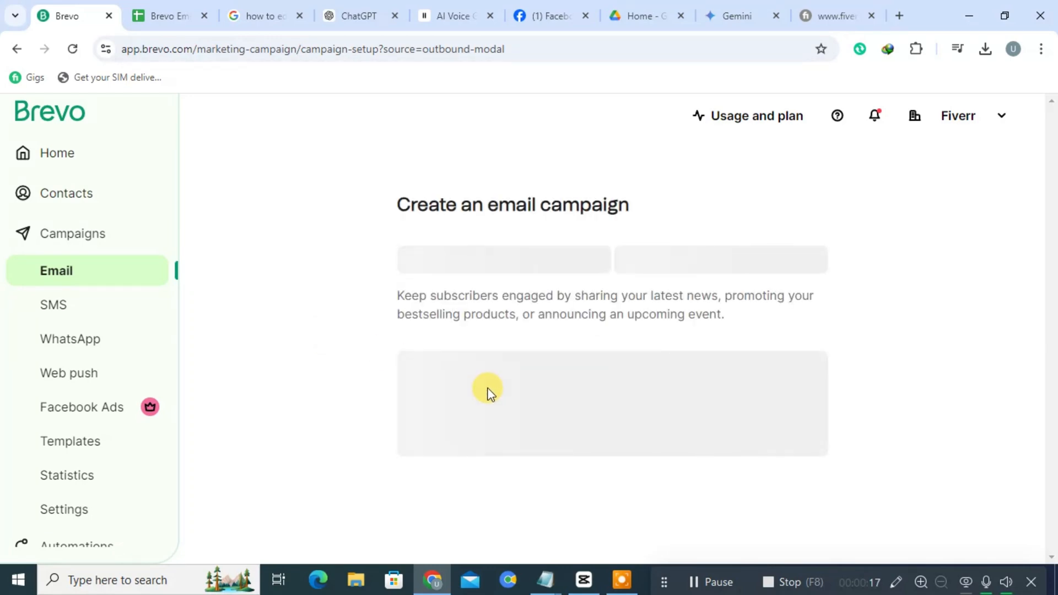
# Step: Name the campaign 'Ali' and create it as a draft
pyautogui.click(489, 388)
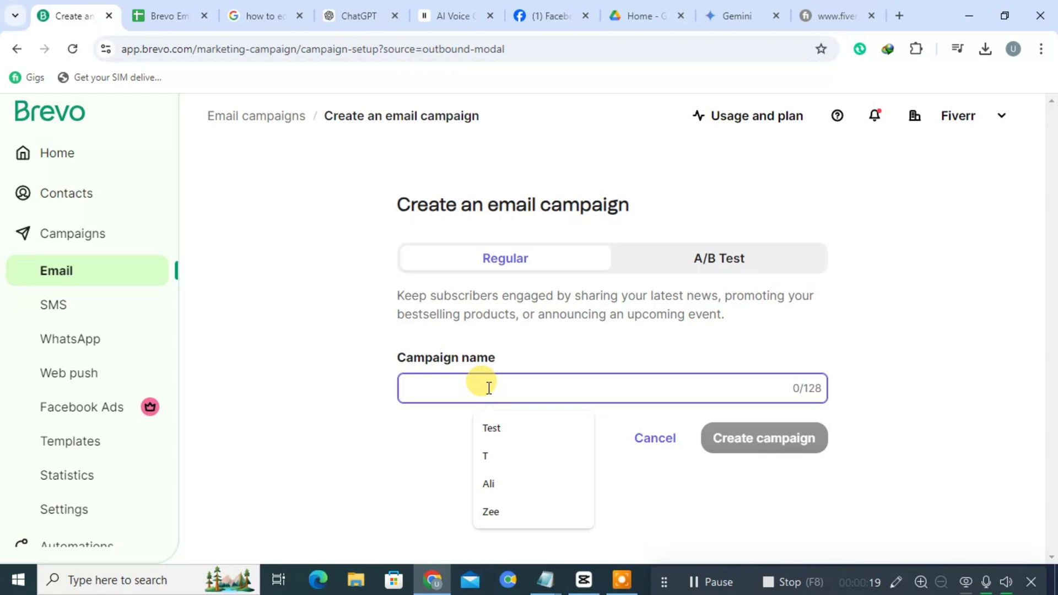
pyautogui.write('Ali')
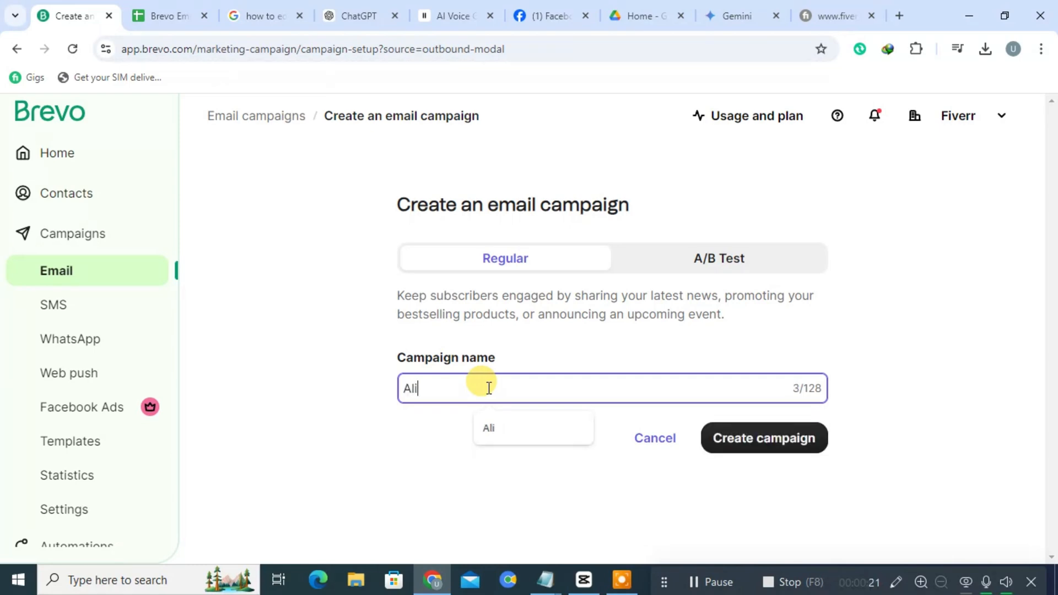
pyautogui.click(765, 439)
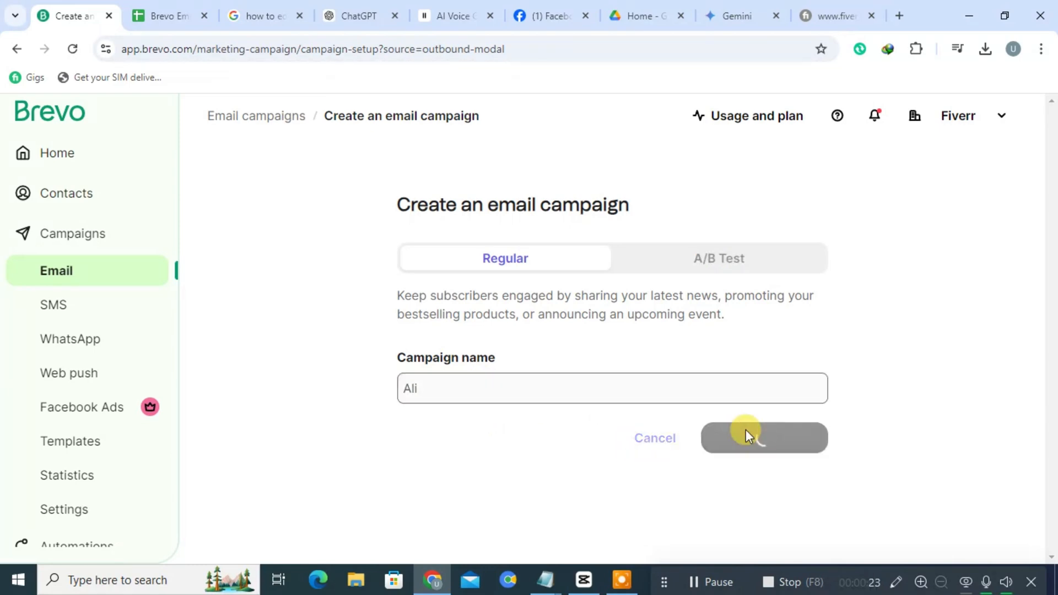
pyautogui.click(749, 439)
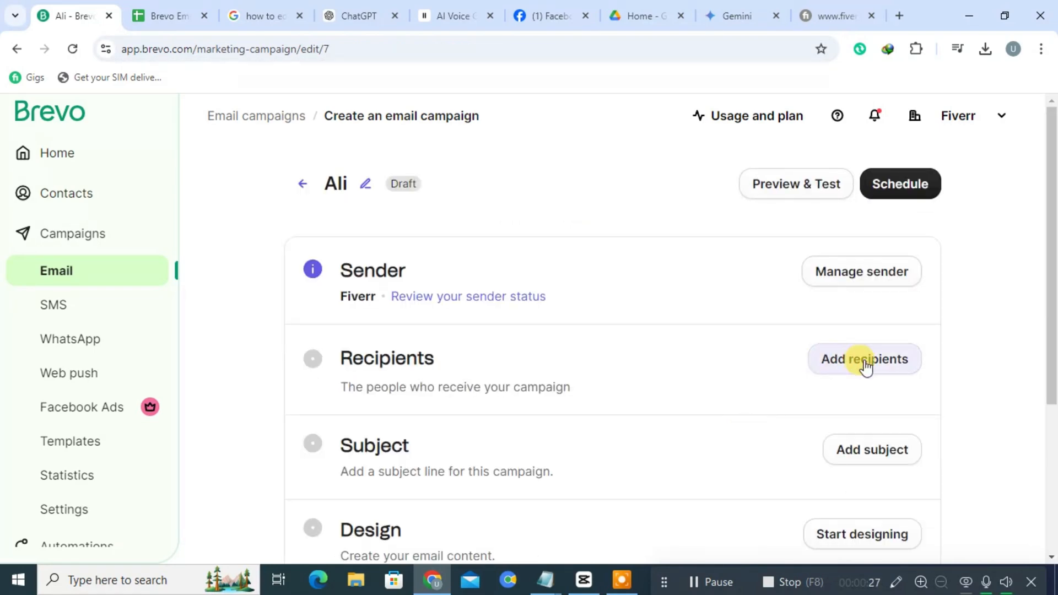
pyautogui.moveTo(1052, 284)
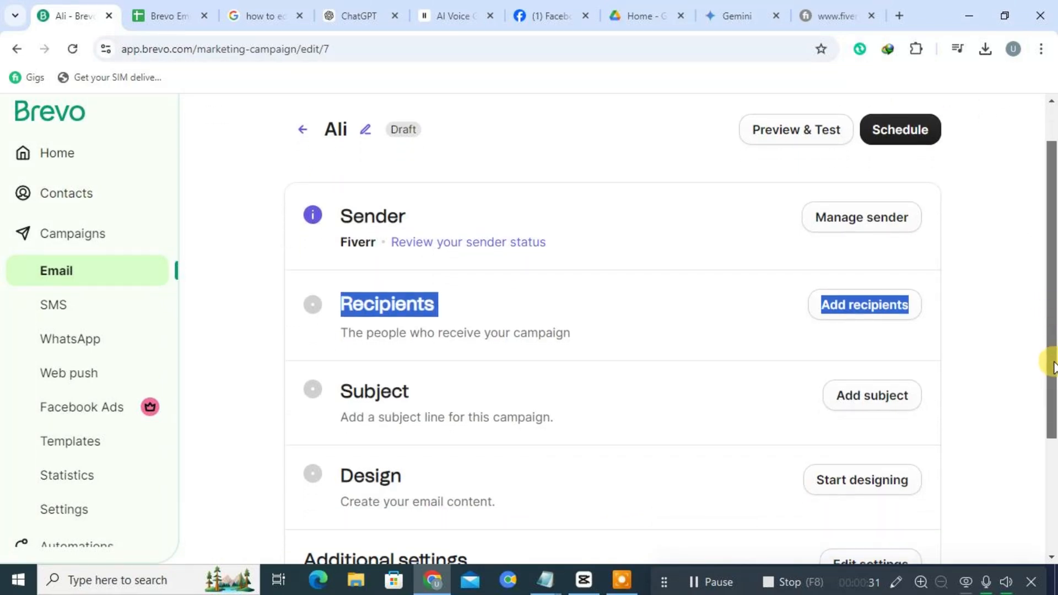
# Step: Start designing the Ali campaign's email from its Design section
pyautogui.click(862, 480)
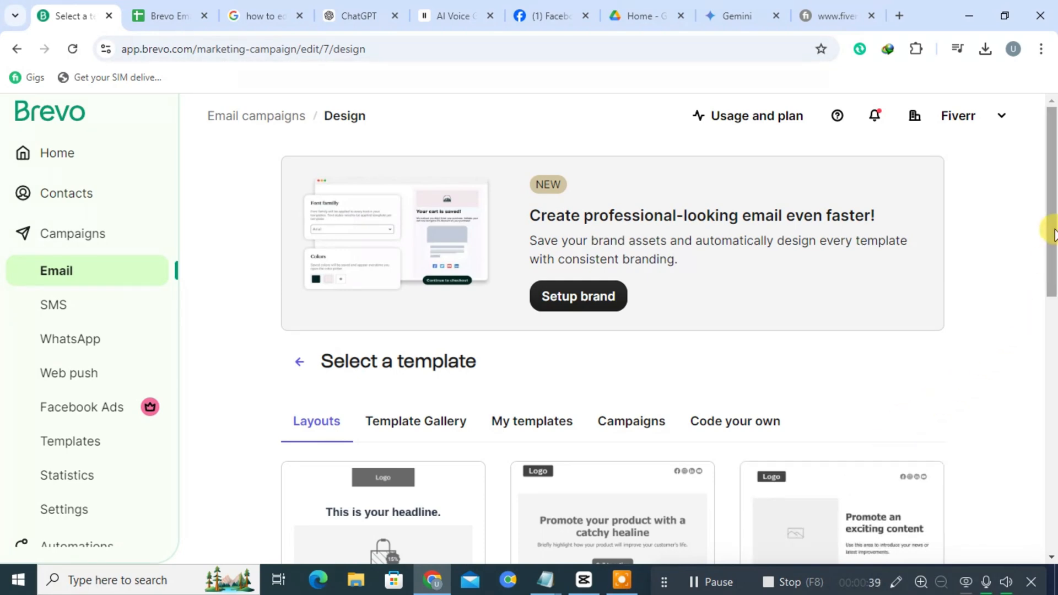
# Step: Apply the 'Tell a story' template, then save and quit the editor
pyautogui.scroll(-3)
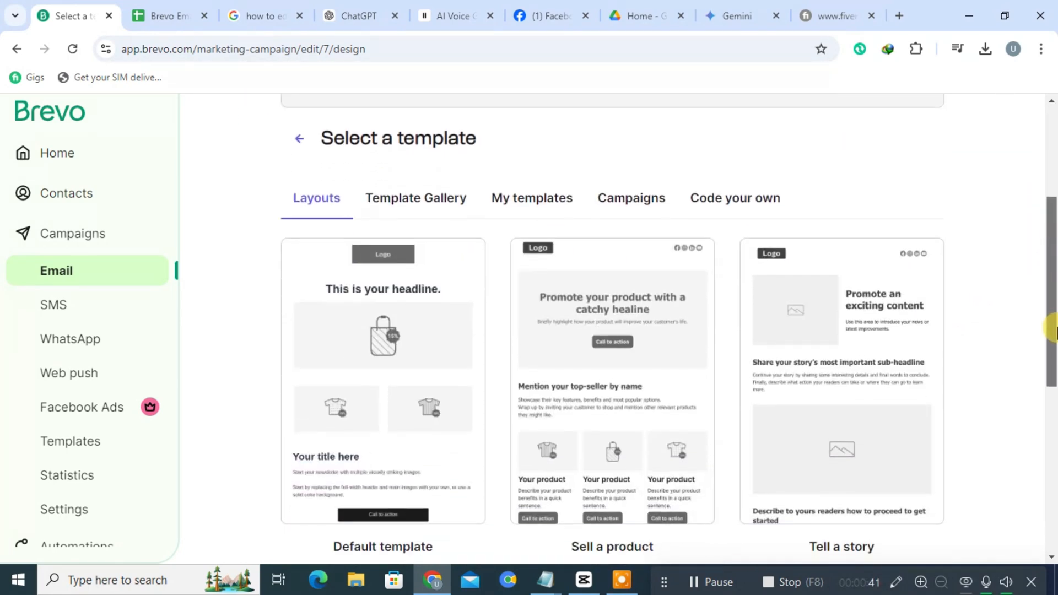
pyautogui.moveTo(592, 241)
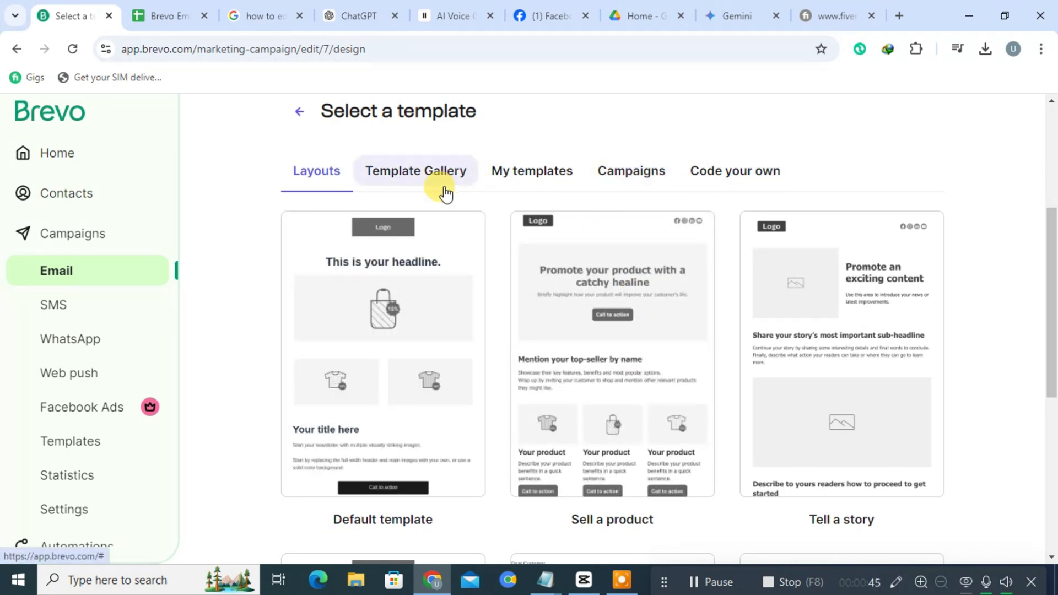
pyautogui.moveTo(498, 182)
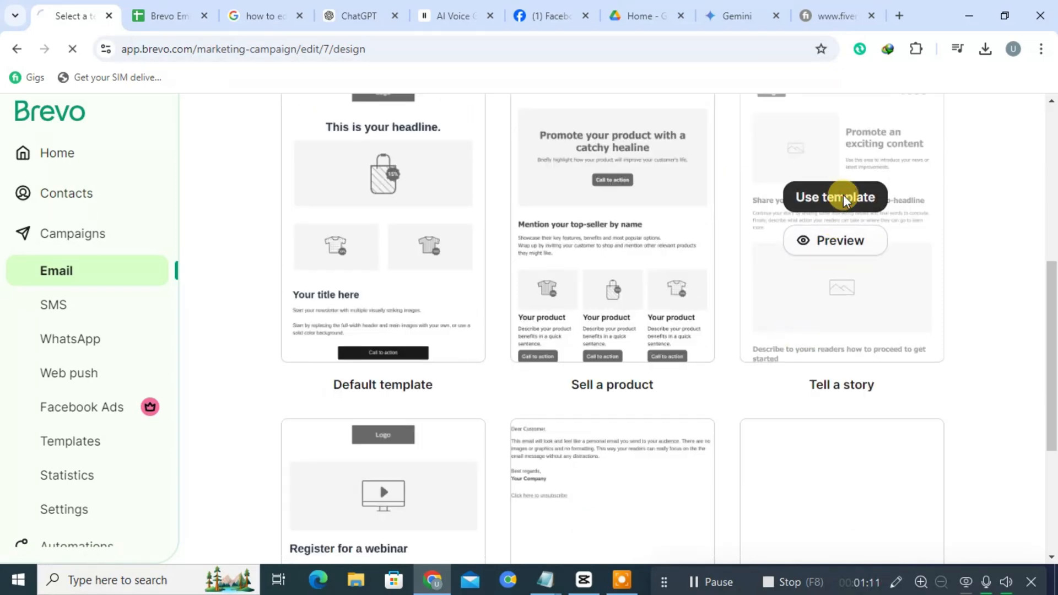
pyautogui.click(835, 197)
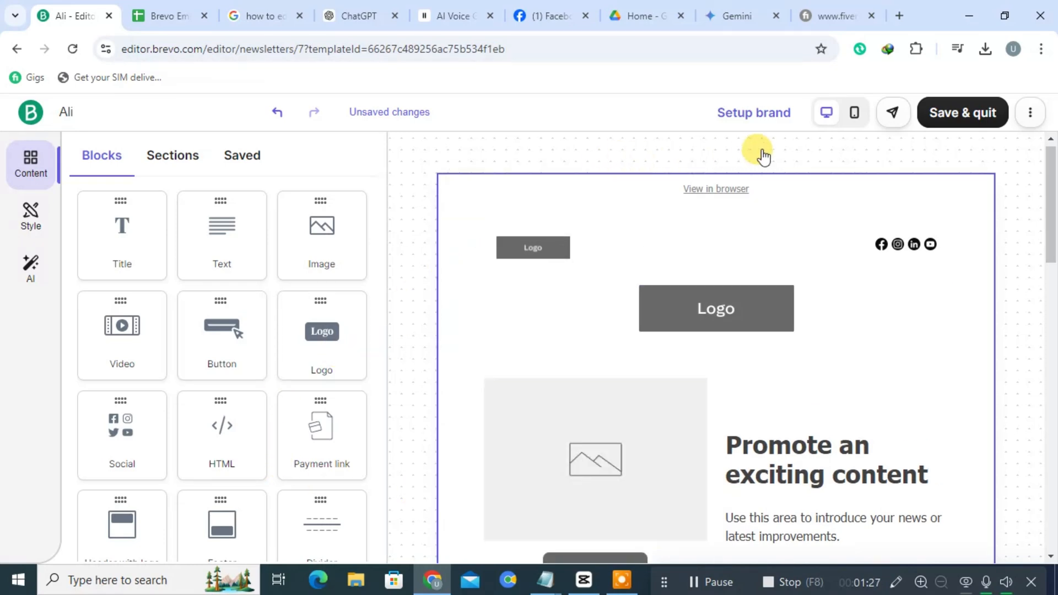
pyautogui.click(963, 112)
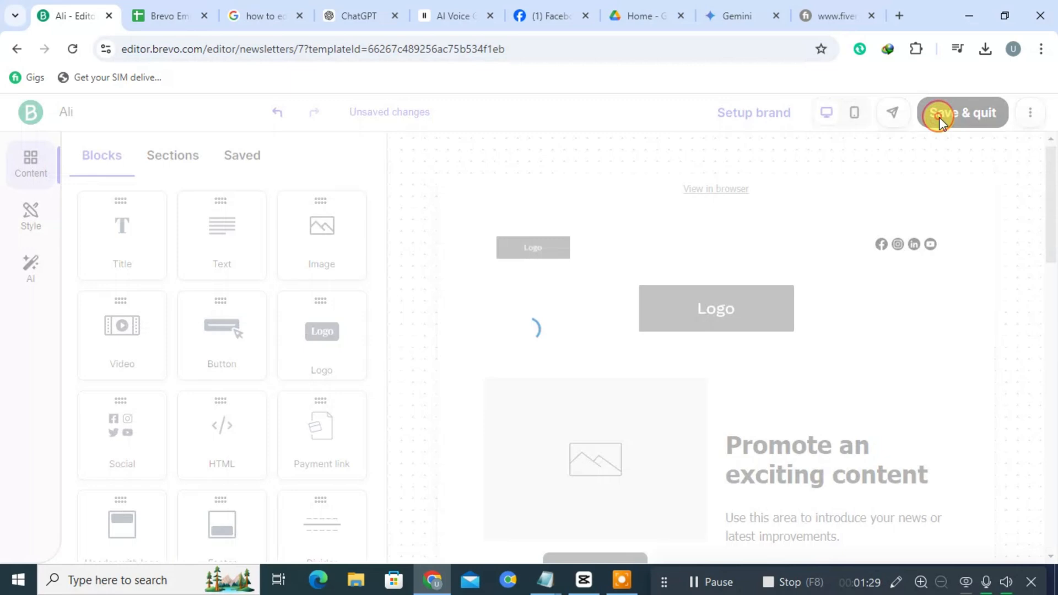
pyautogui.click(944, 116)
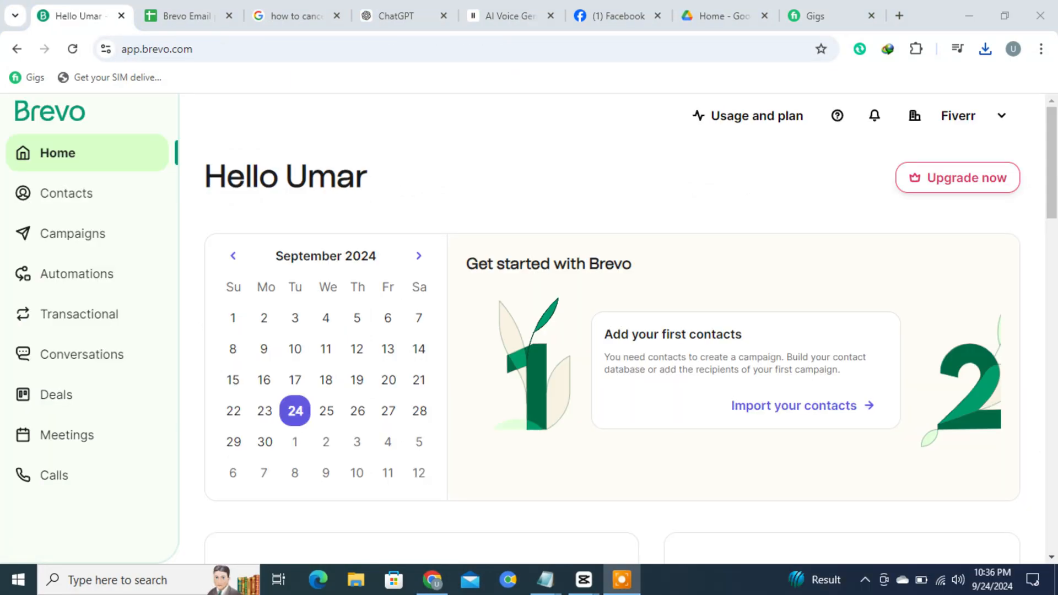